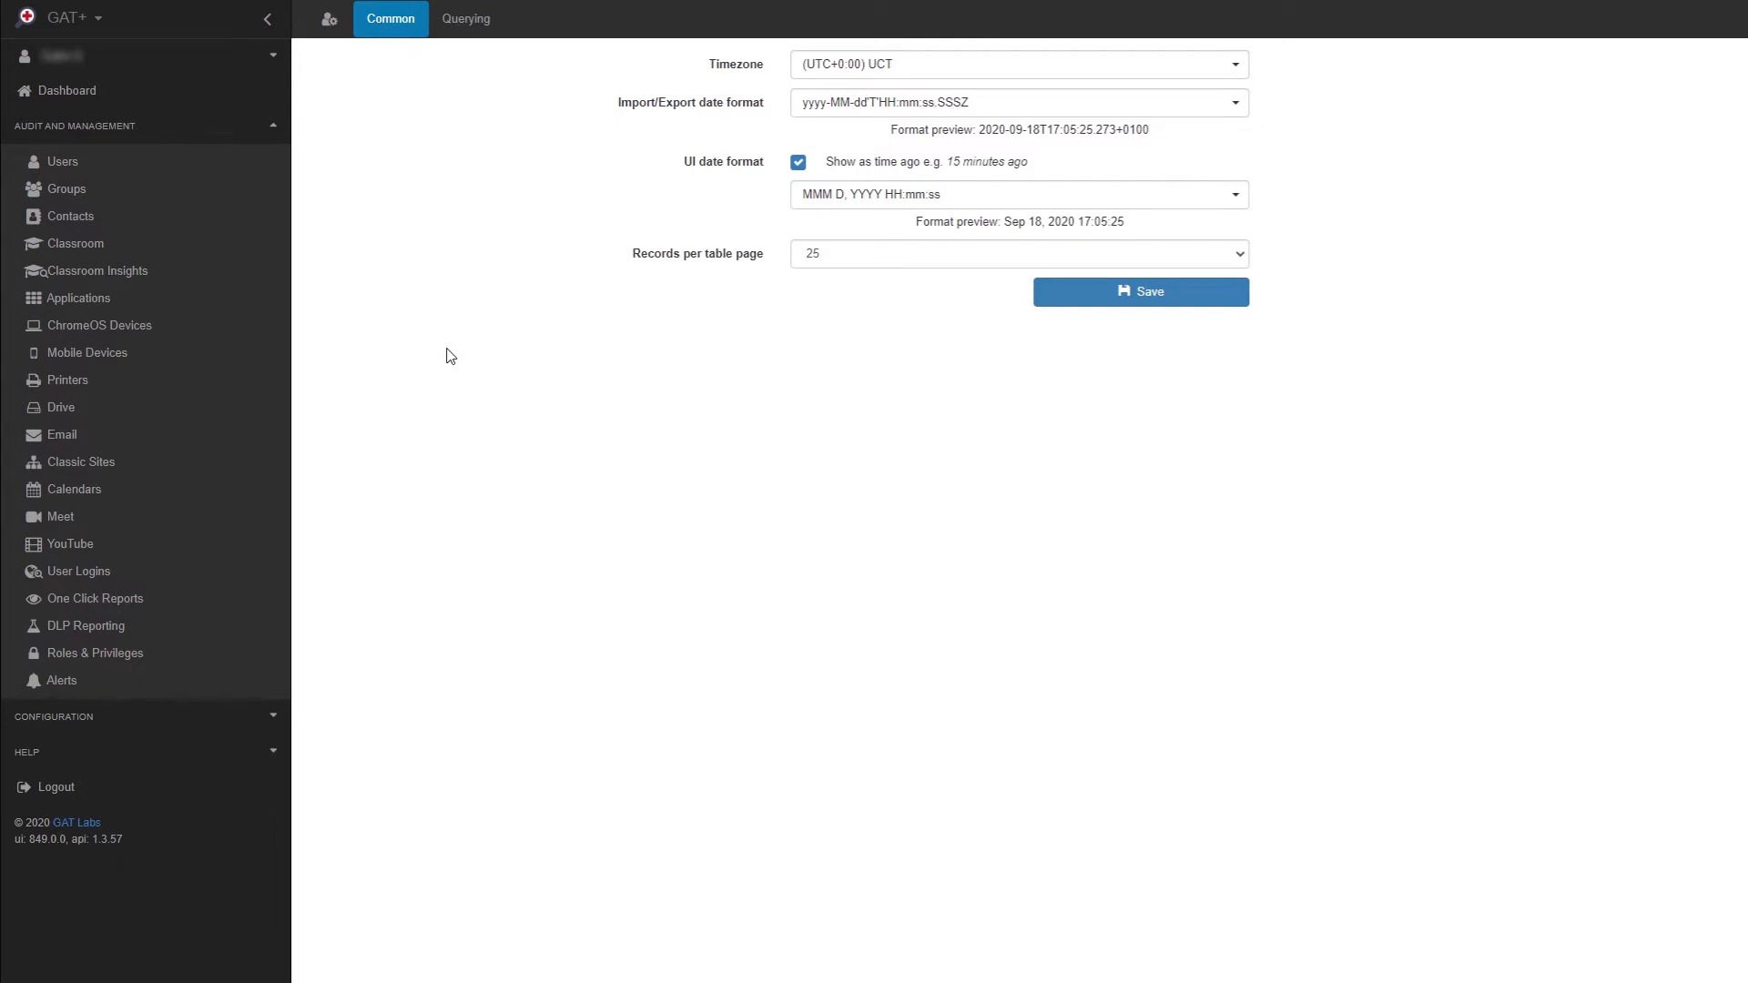
- Filter the Drive files list by Title equal to 'Important Document'
{"action": "left_click", "coordinate": [60, 406]}
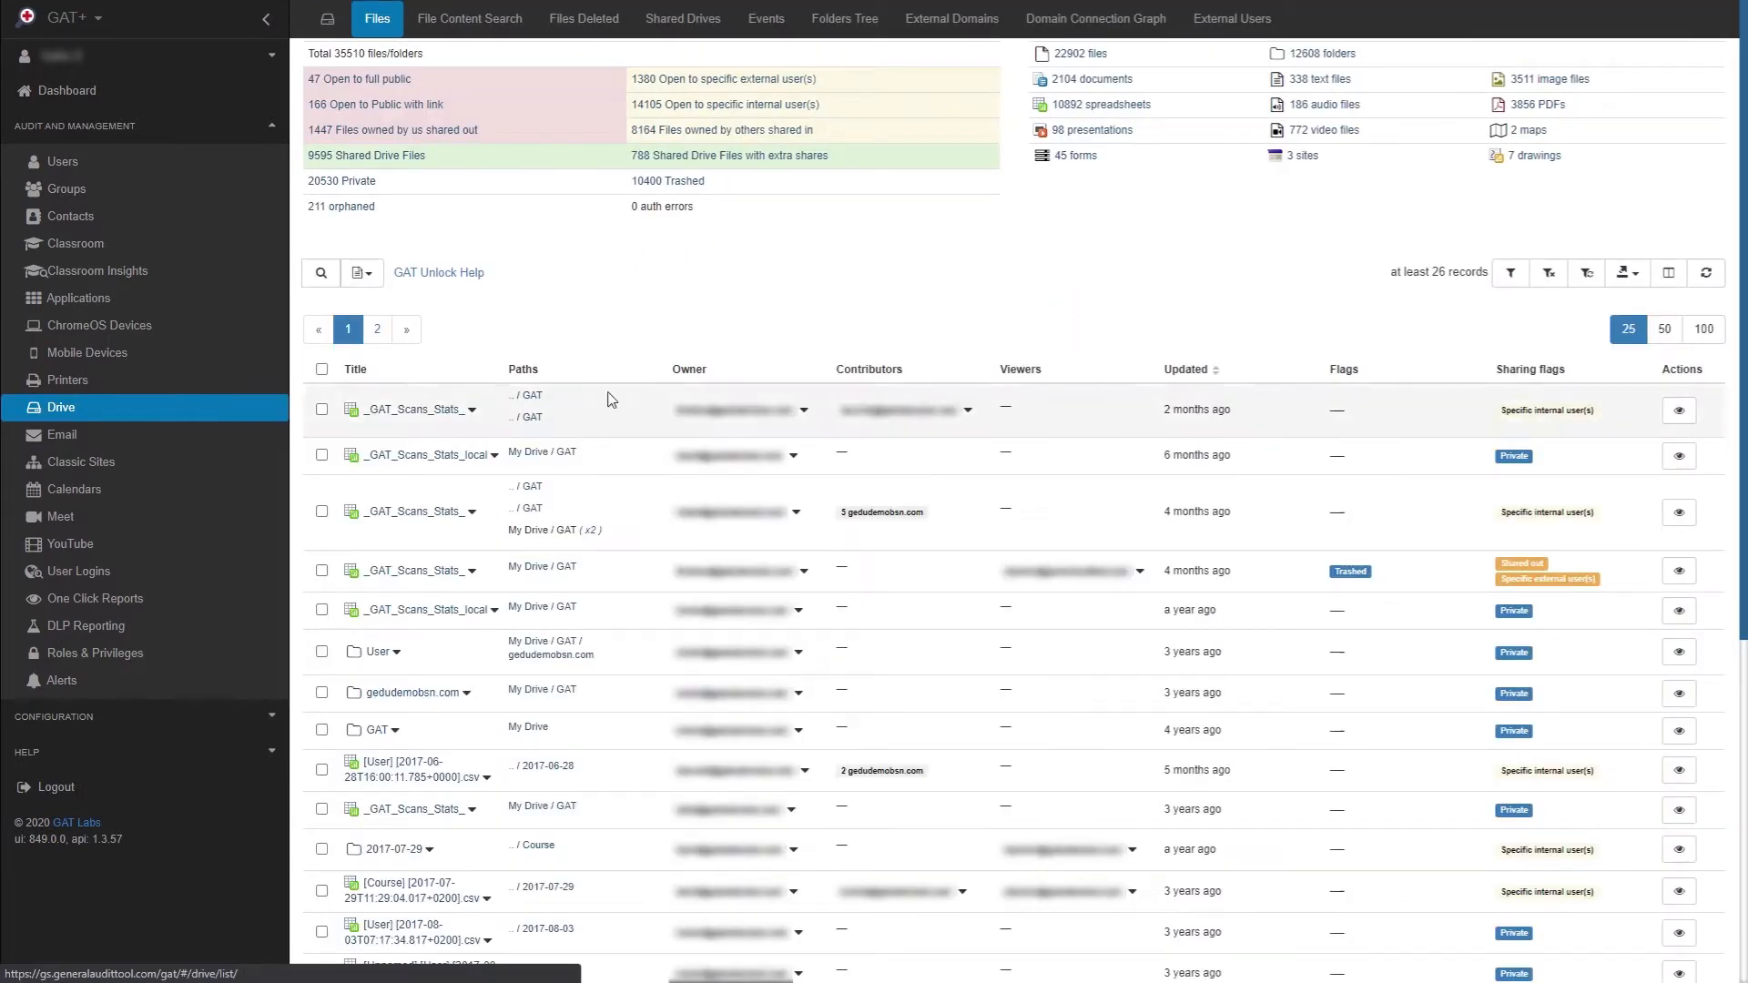
{"action": "mouse_move", "coordinate": [1511, 273]}
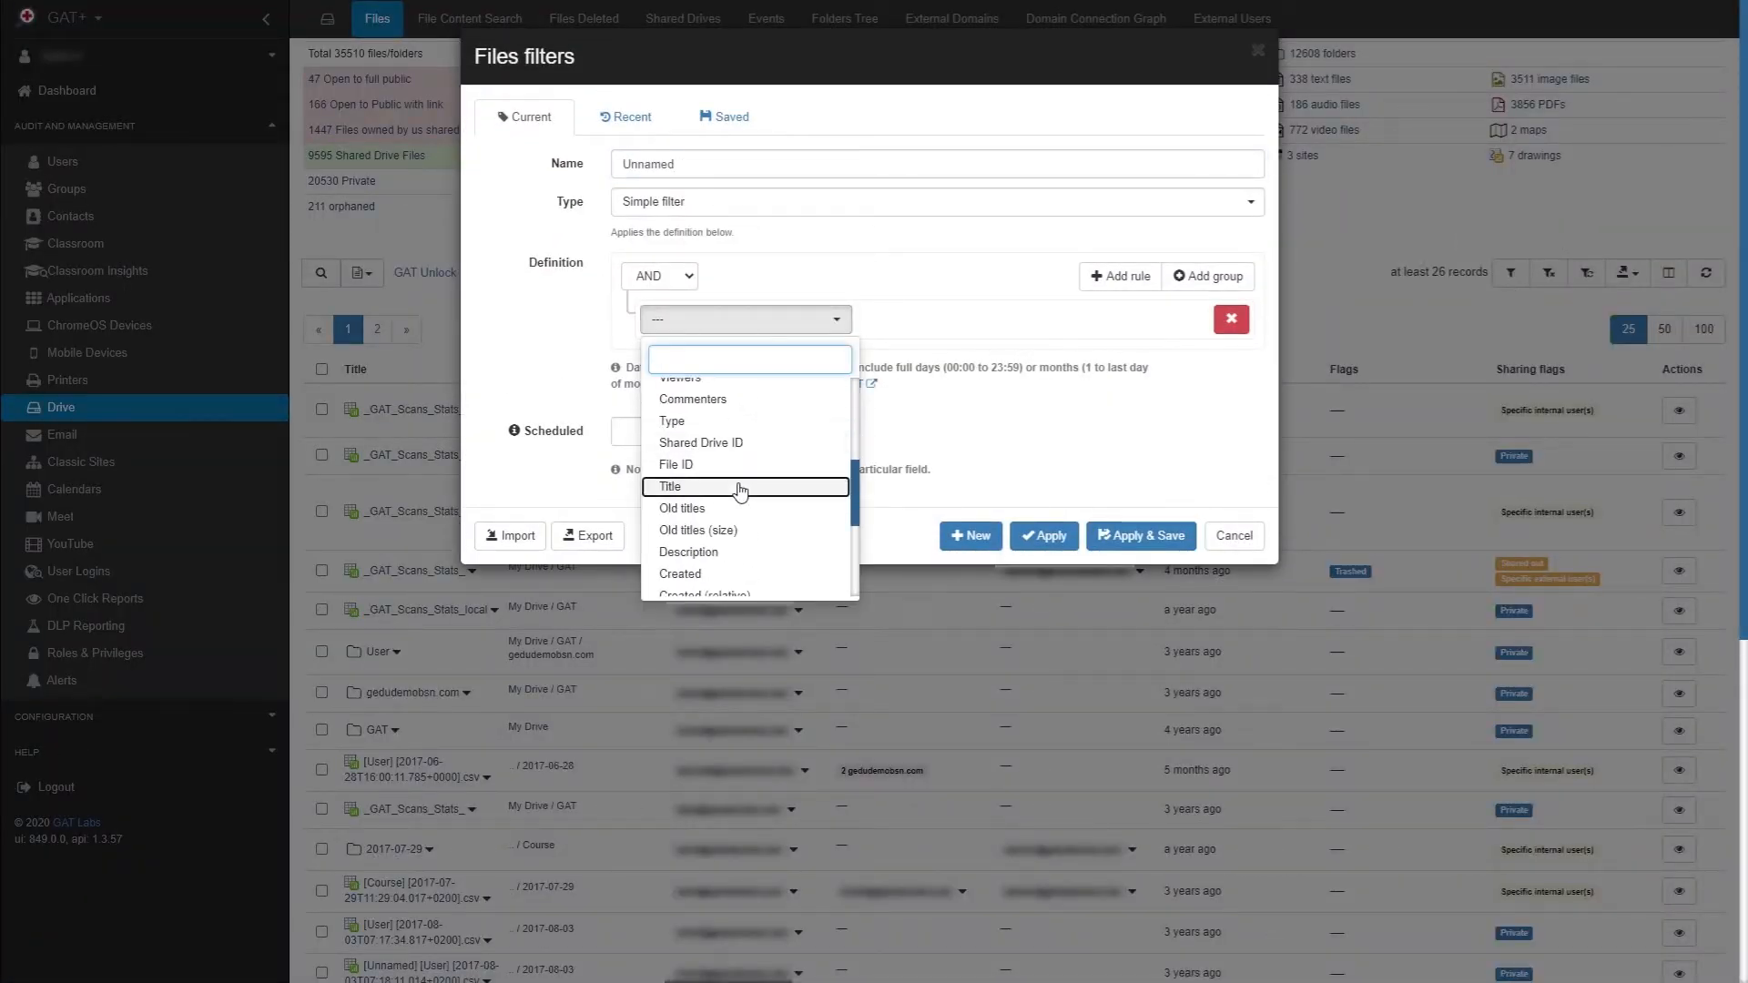
{"action": "left_click", "coordinate": [670, 486]}
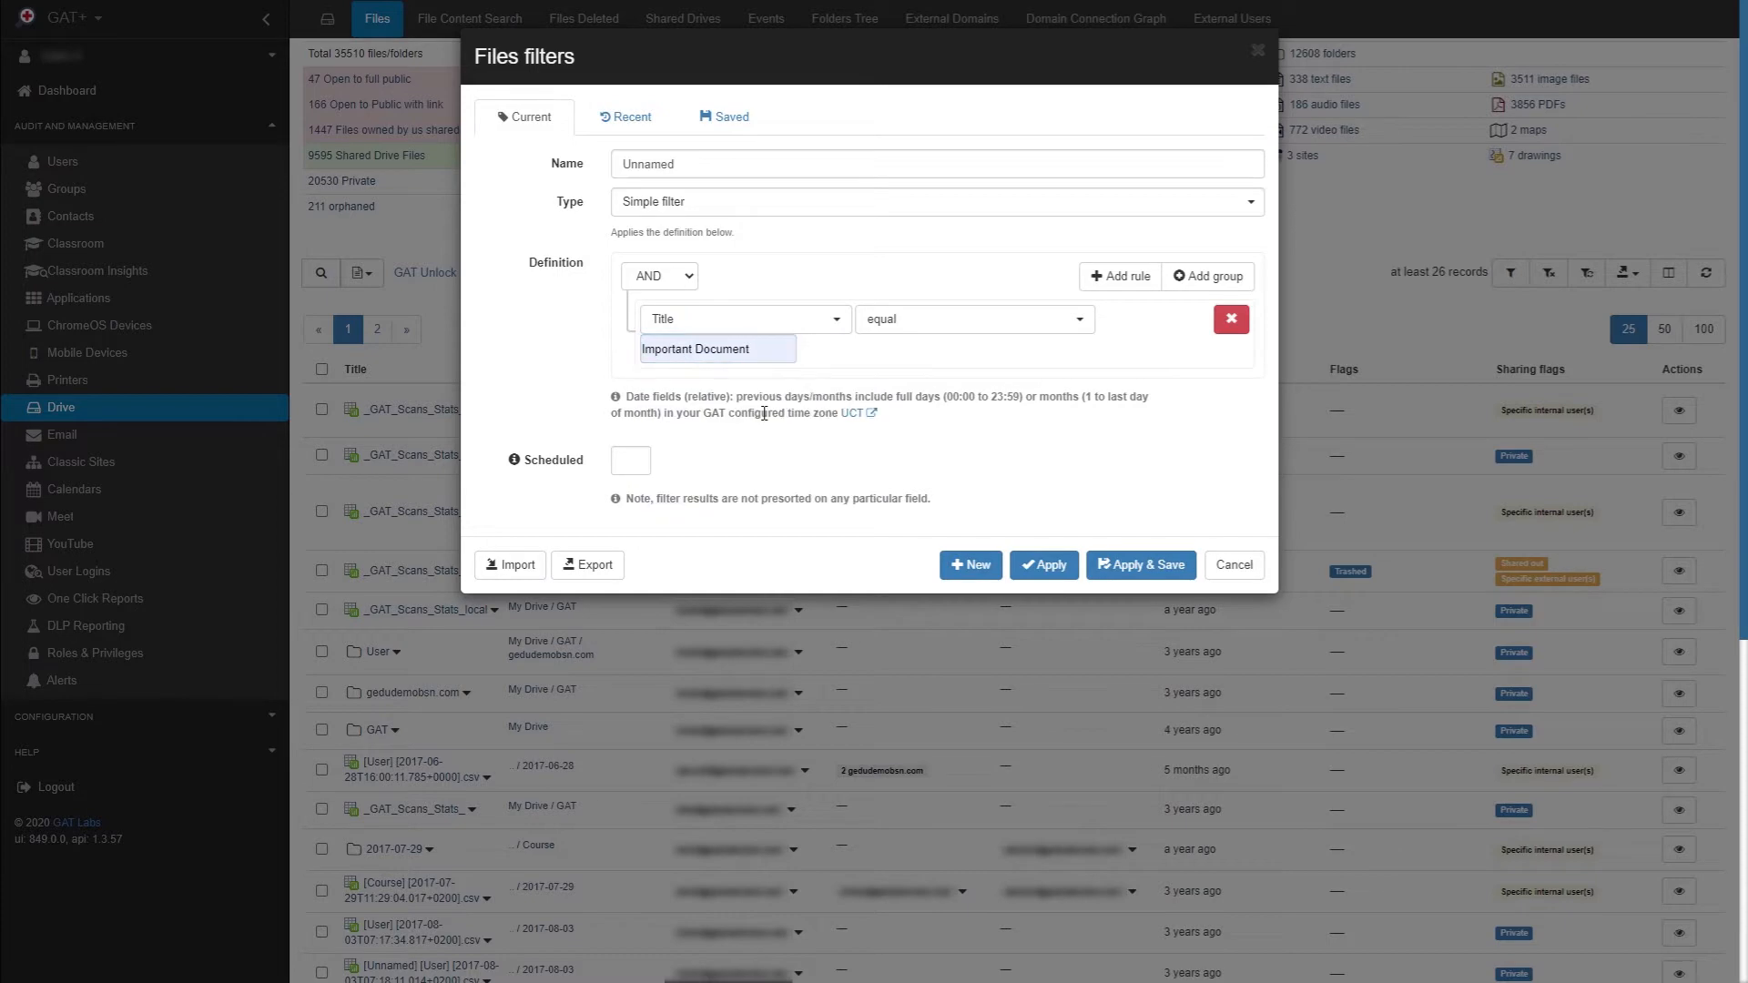
- Apply the title filter and view the 15 Drive events for the matched file
{"action": "left_click", "coordinate": [1041, 565]}
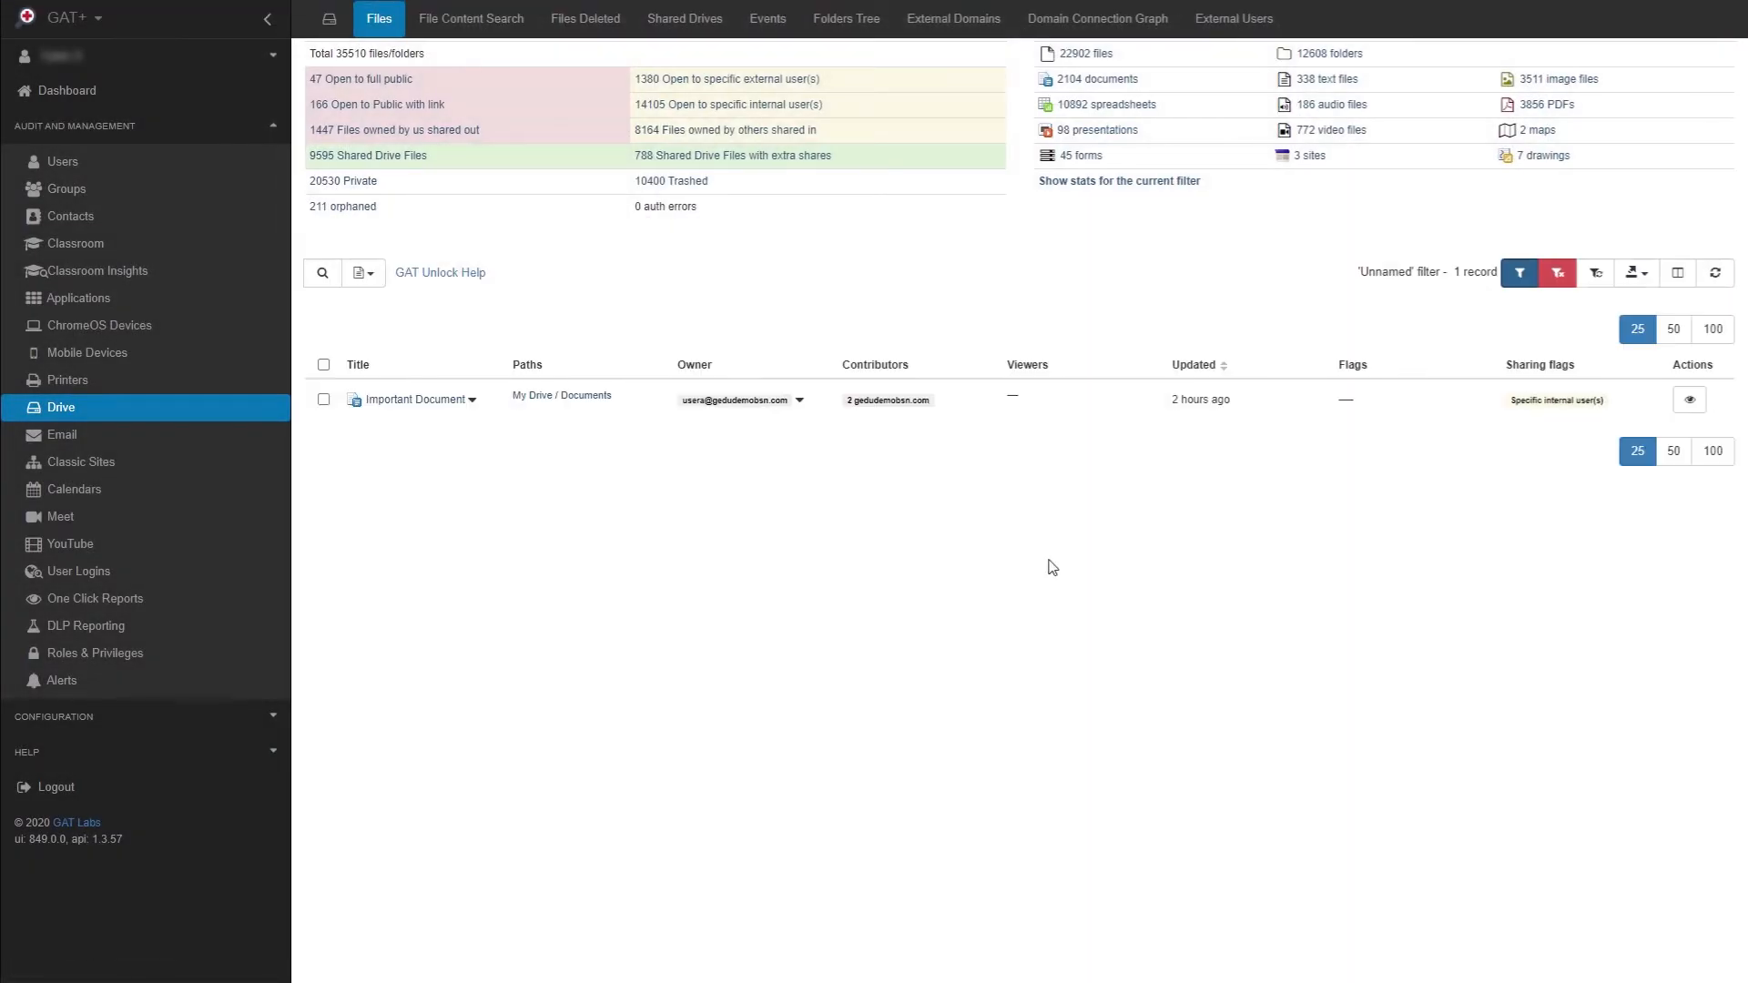
{"action": "mouse_move", "coordinate": [767, 18]}
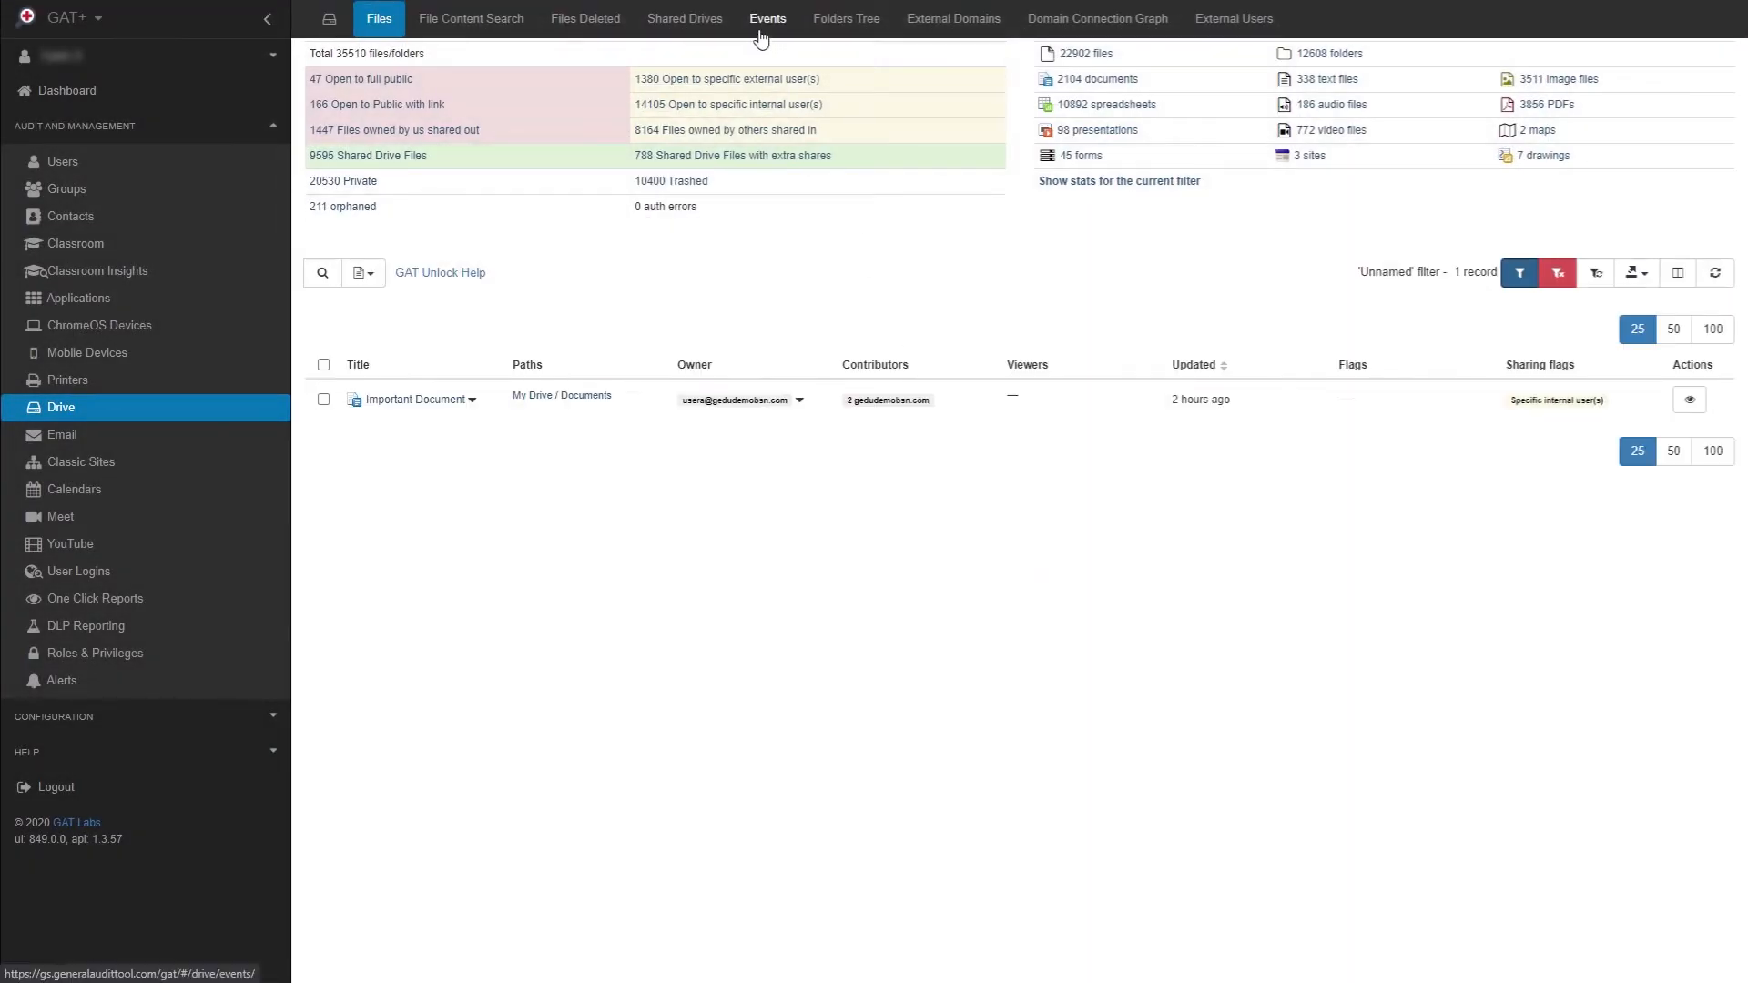
{"action": "left_click", "coordinate": [766, 18]}
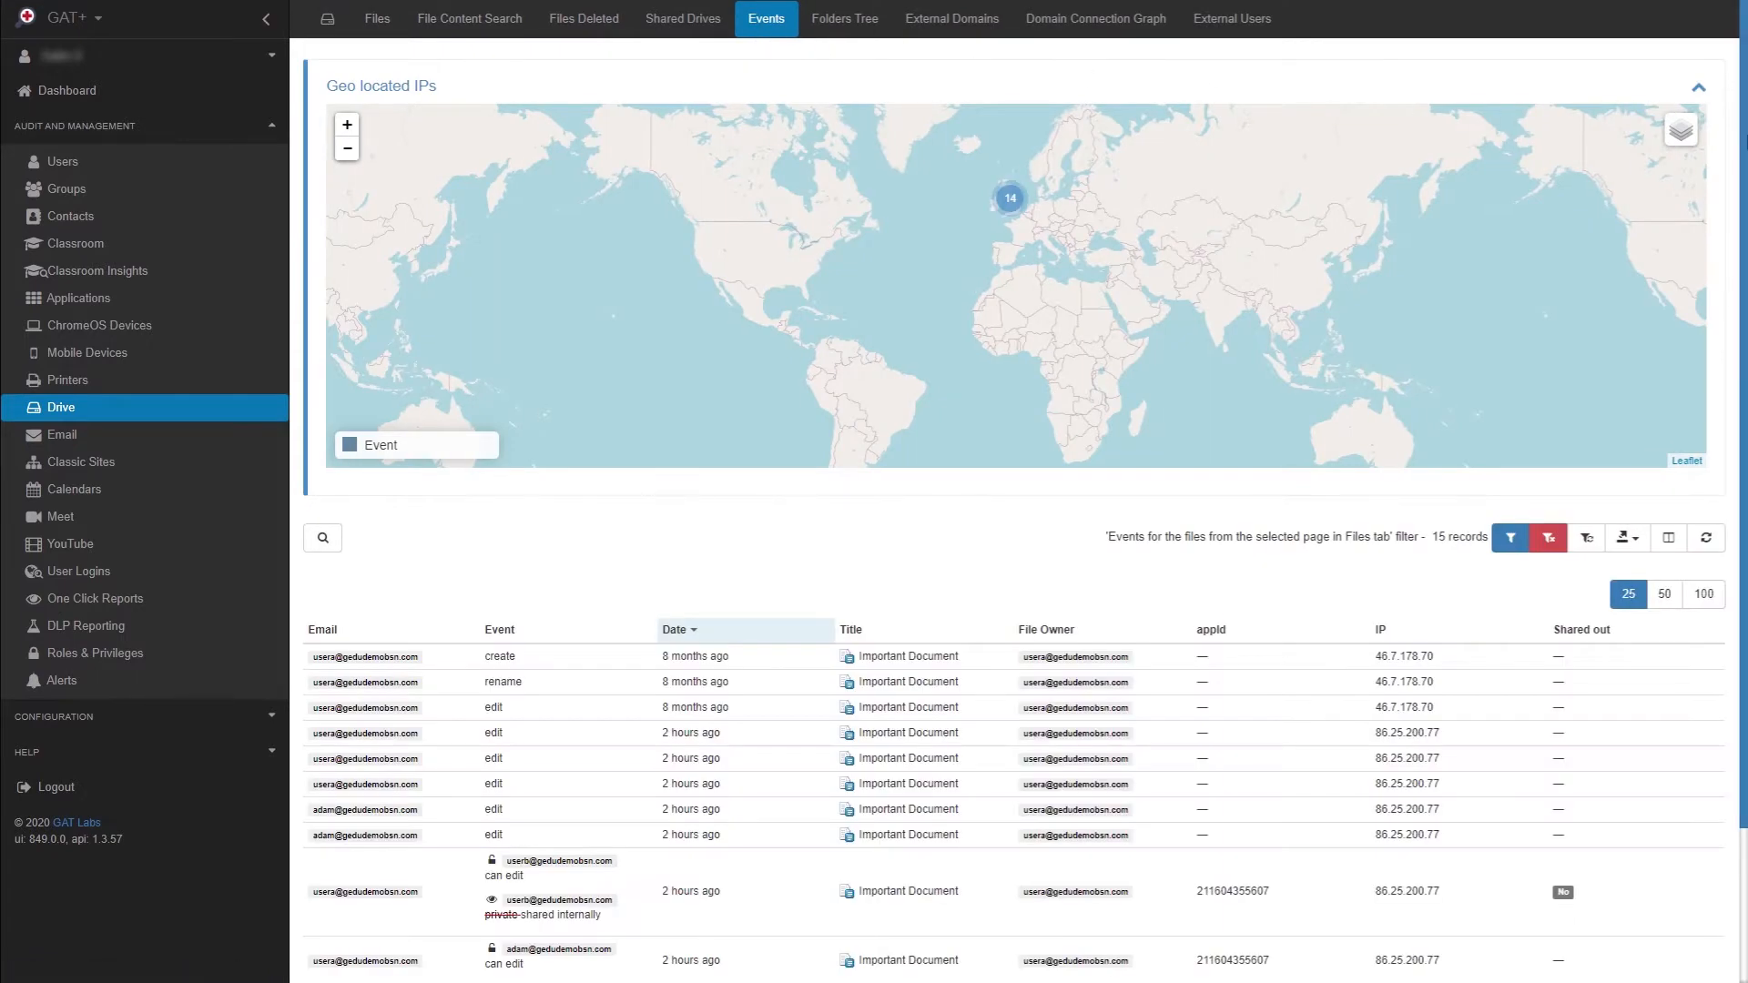
{"action": "scroll", "scroll_direction": "down", "scroll_amount": 3}
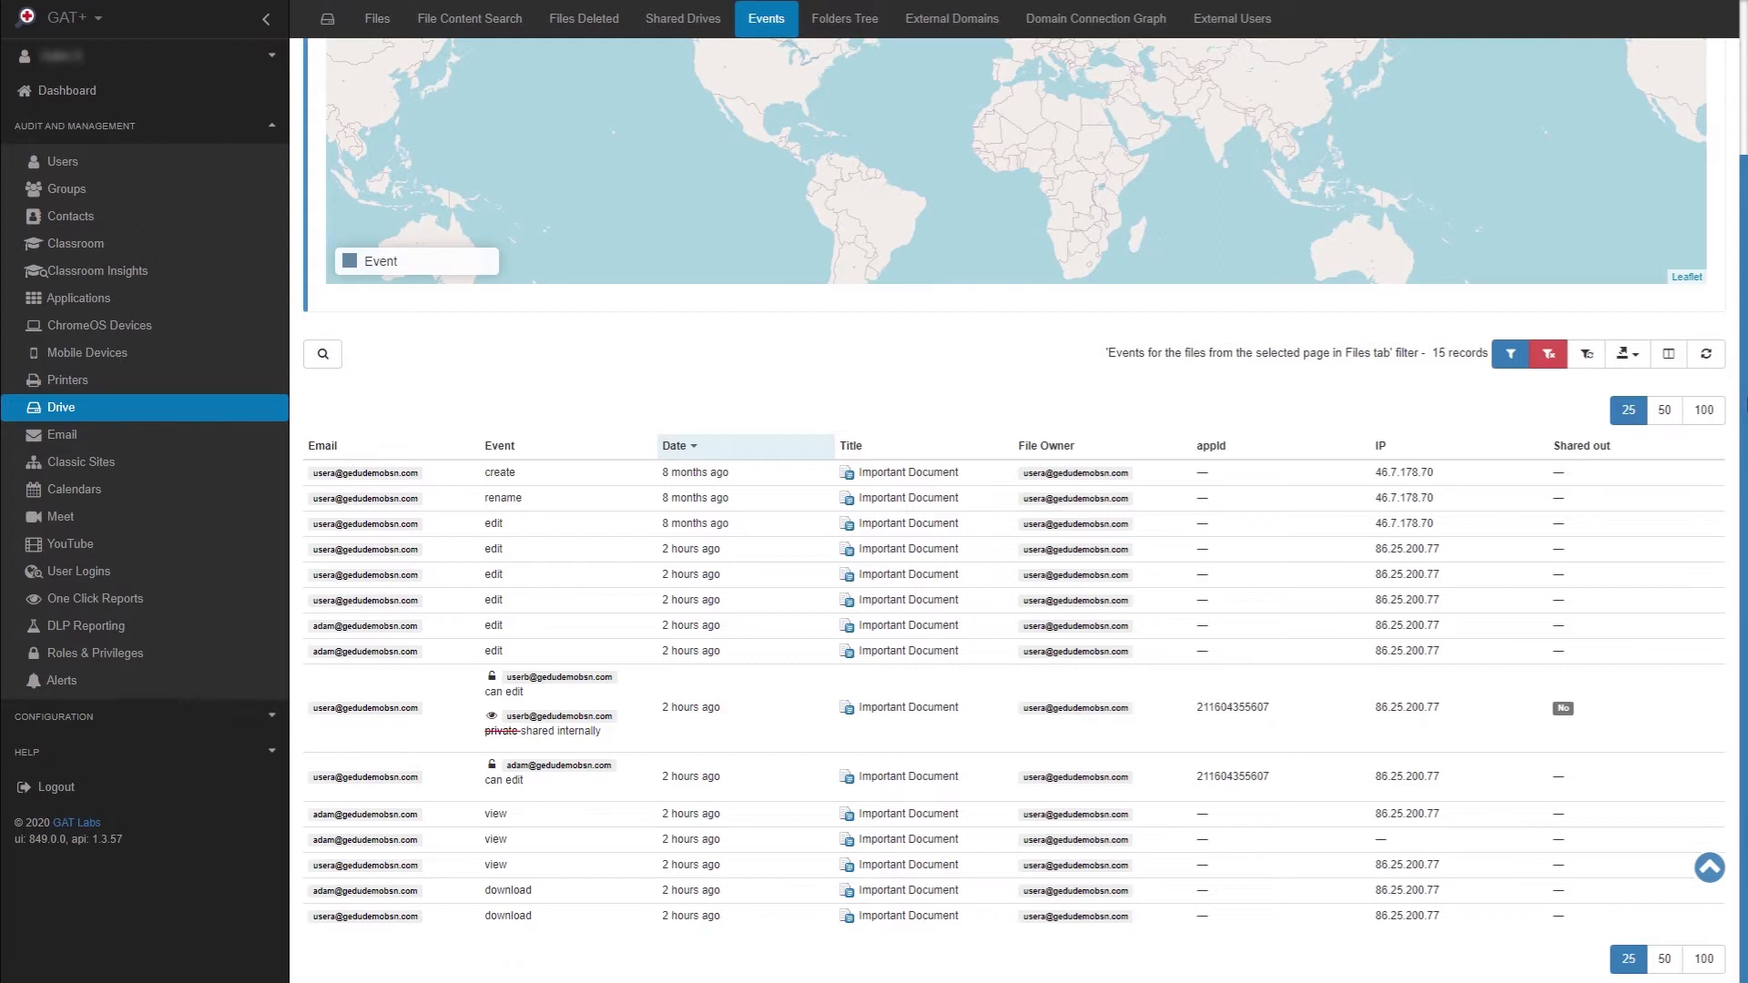
{"action": "mouse_move", "coordinate": [528, 488]}
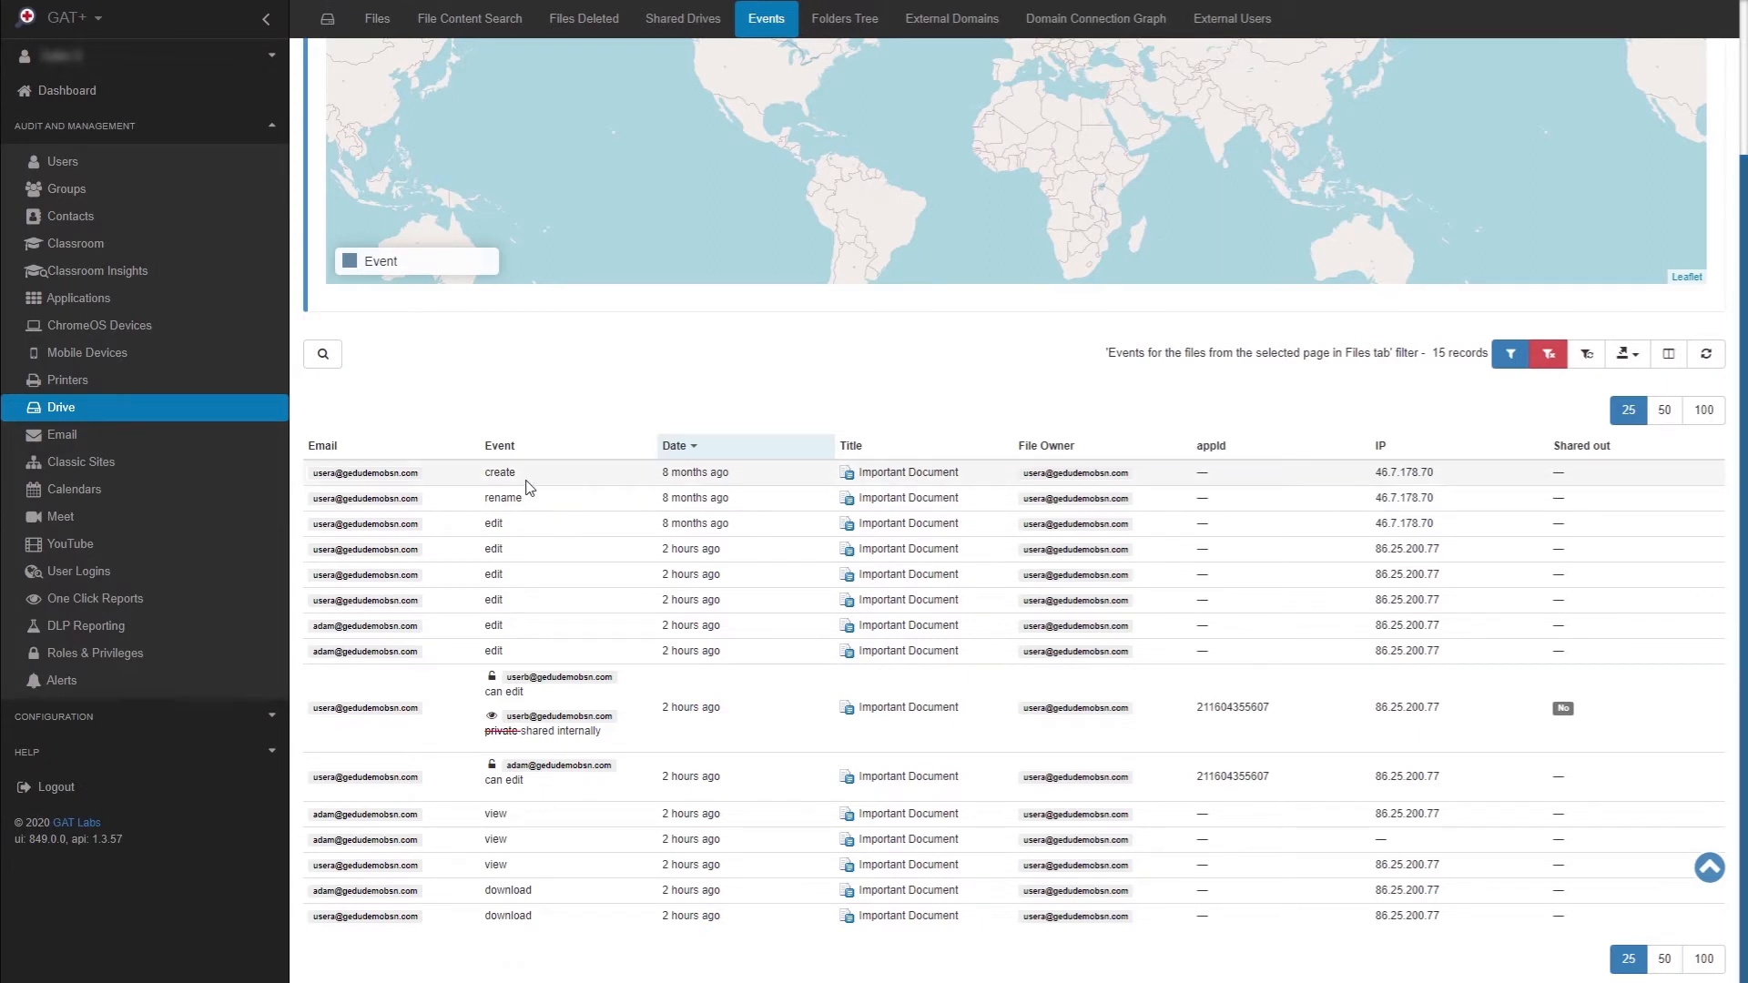
{"action": "mouse_move", "coordinate": [592, 865]}
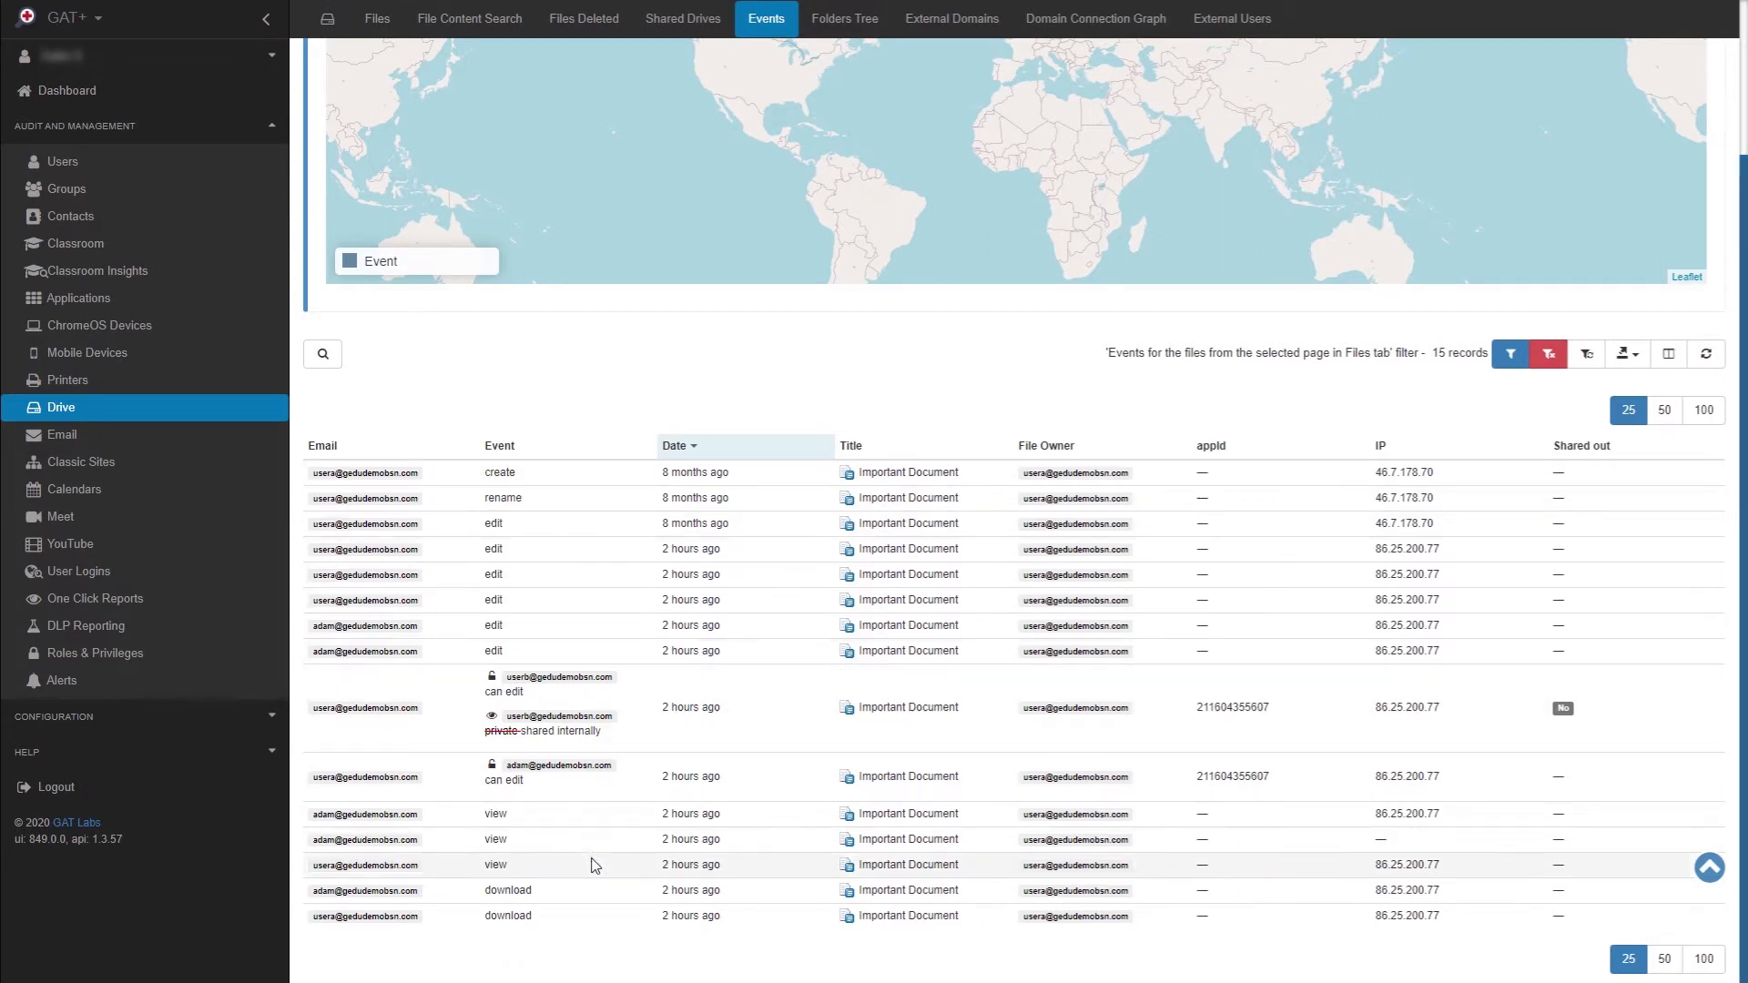
{"action": "mouse_move", "coordinate": [1281, 511]}
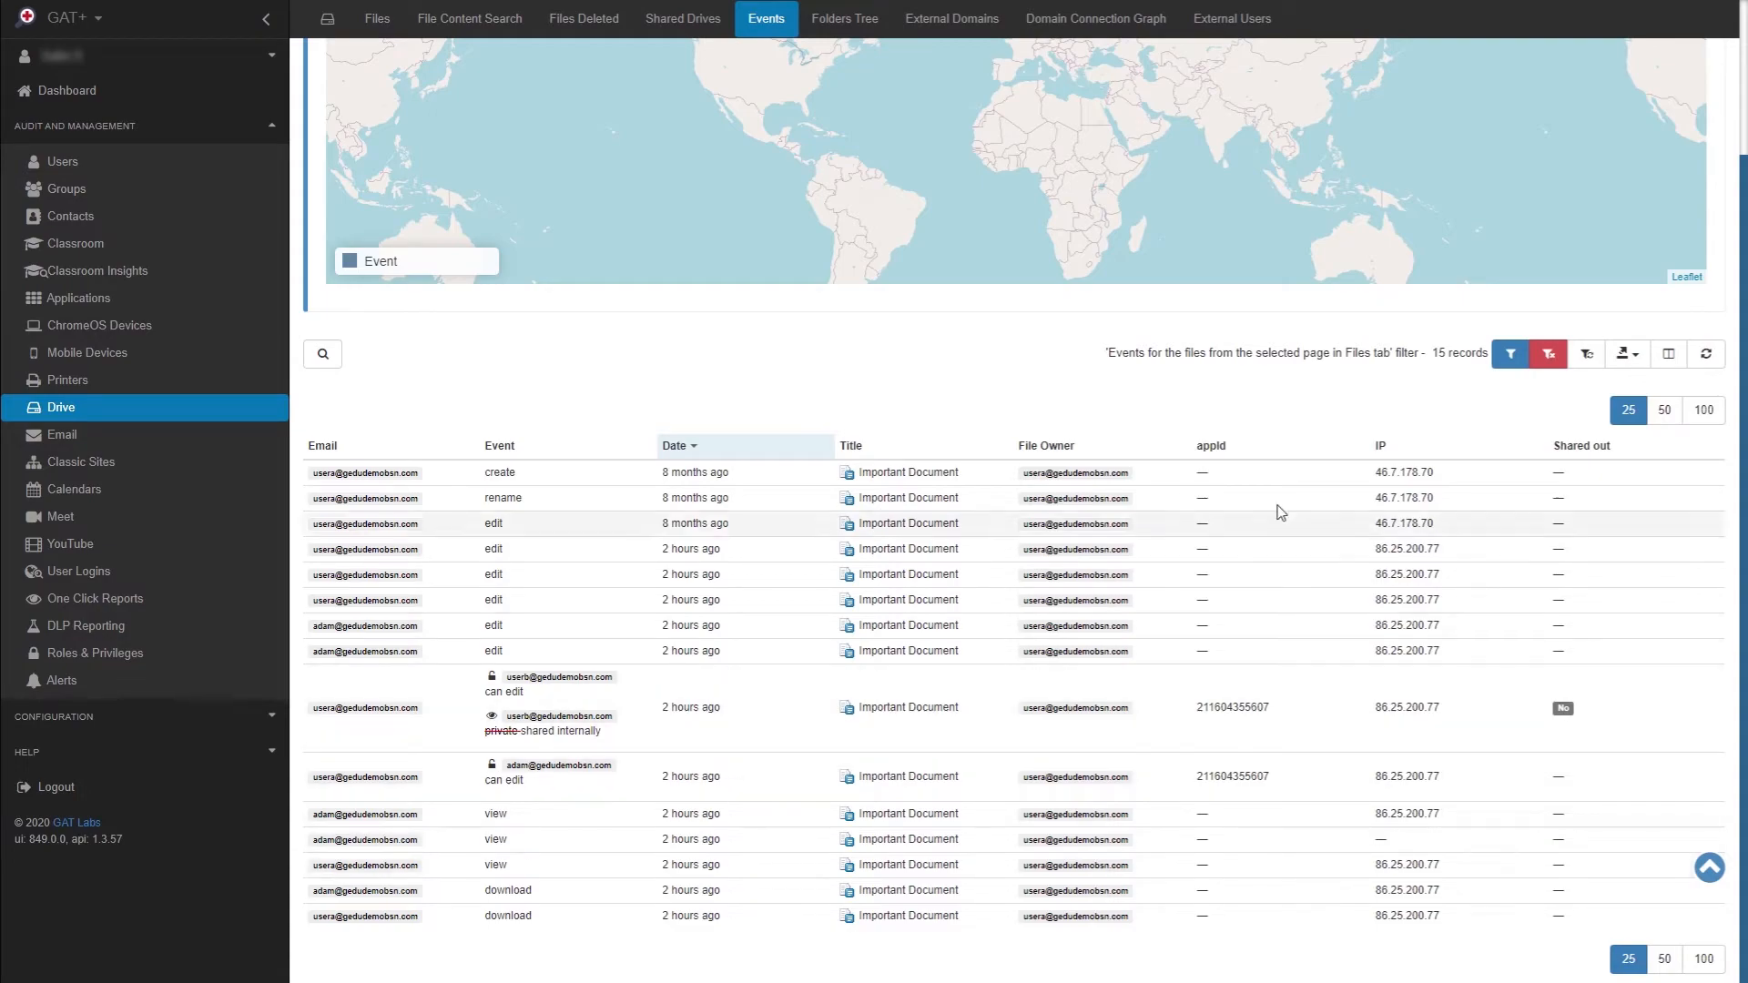
- Restrict the events filter to Download, Edit or View events after Sep 18, 2020 17:06
{"action": "left_click", "coordinate": [1509, 353]}
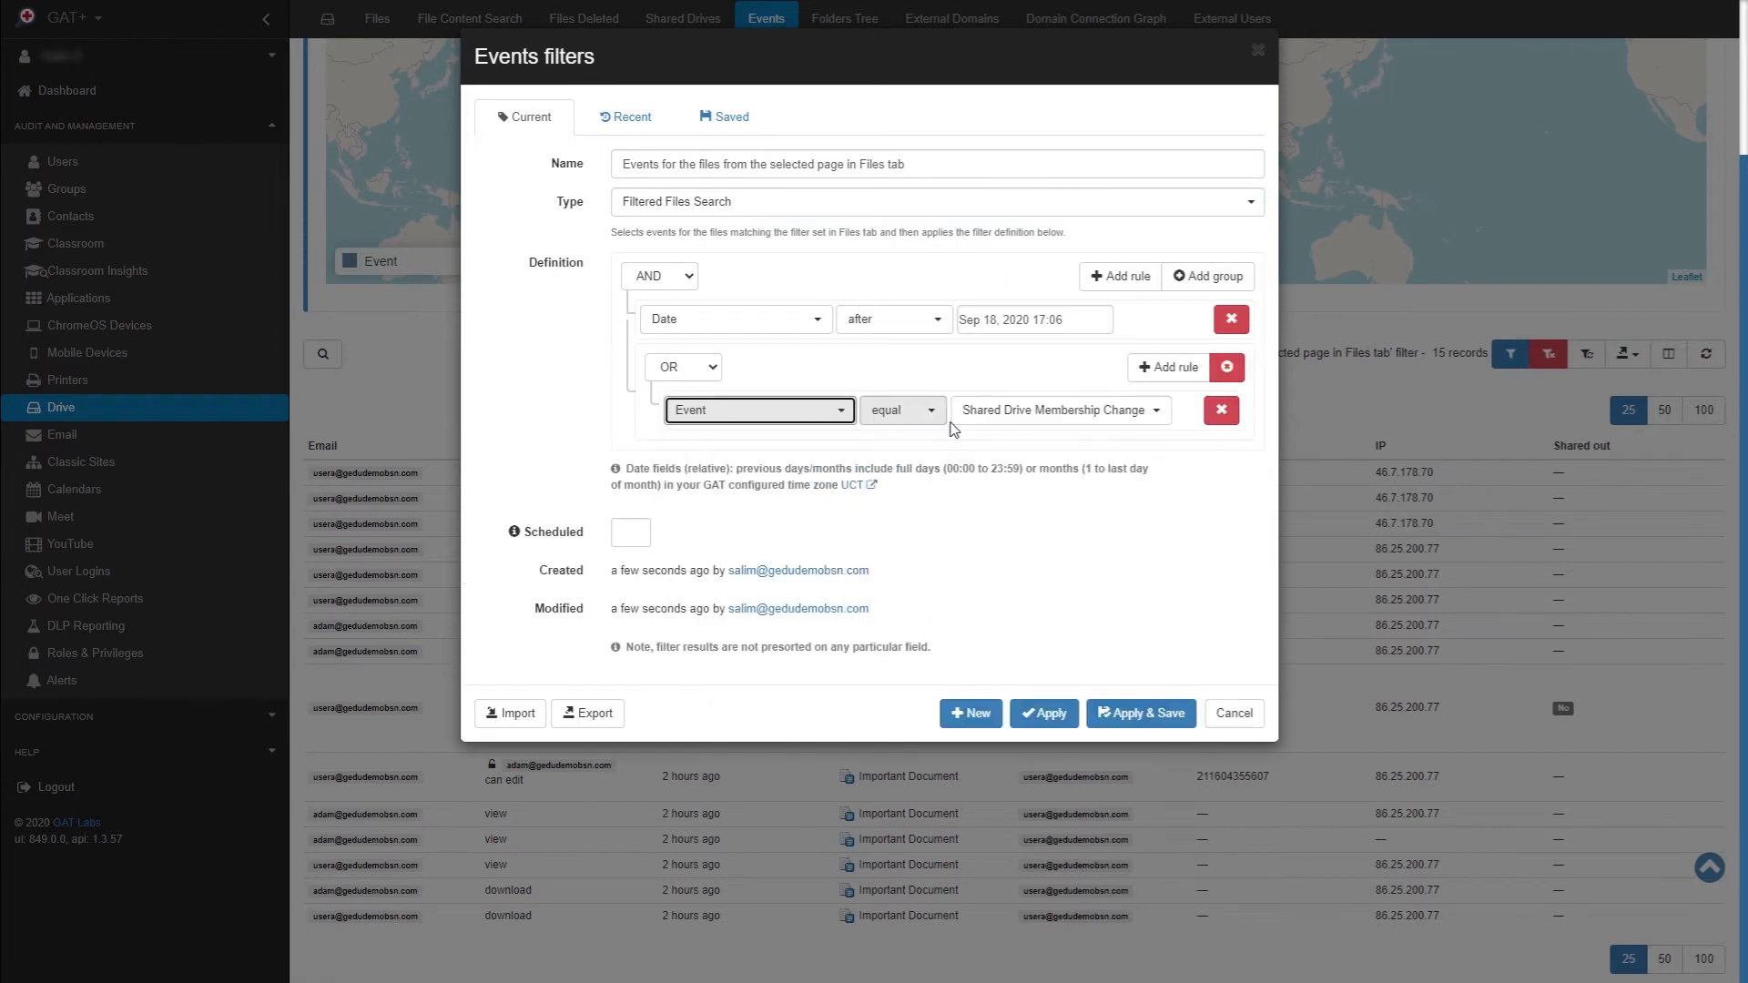
{"action": "left_click", "coordinate": [1056, 497]}
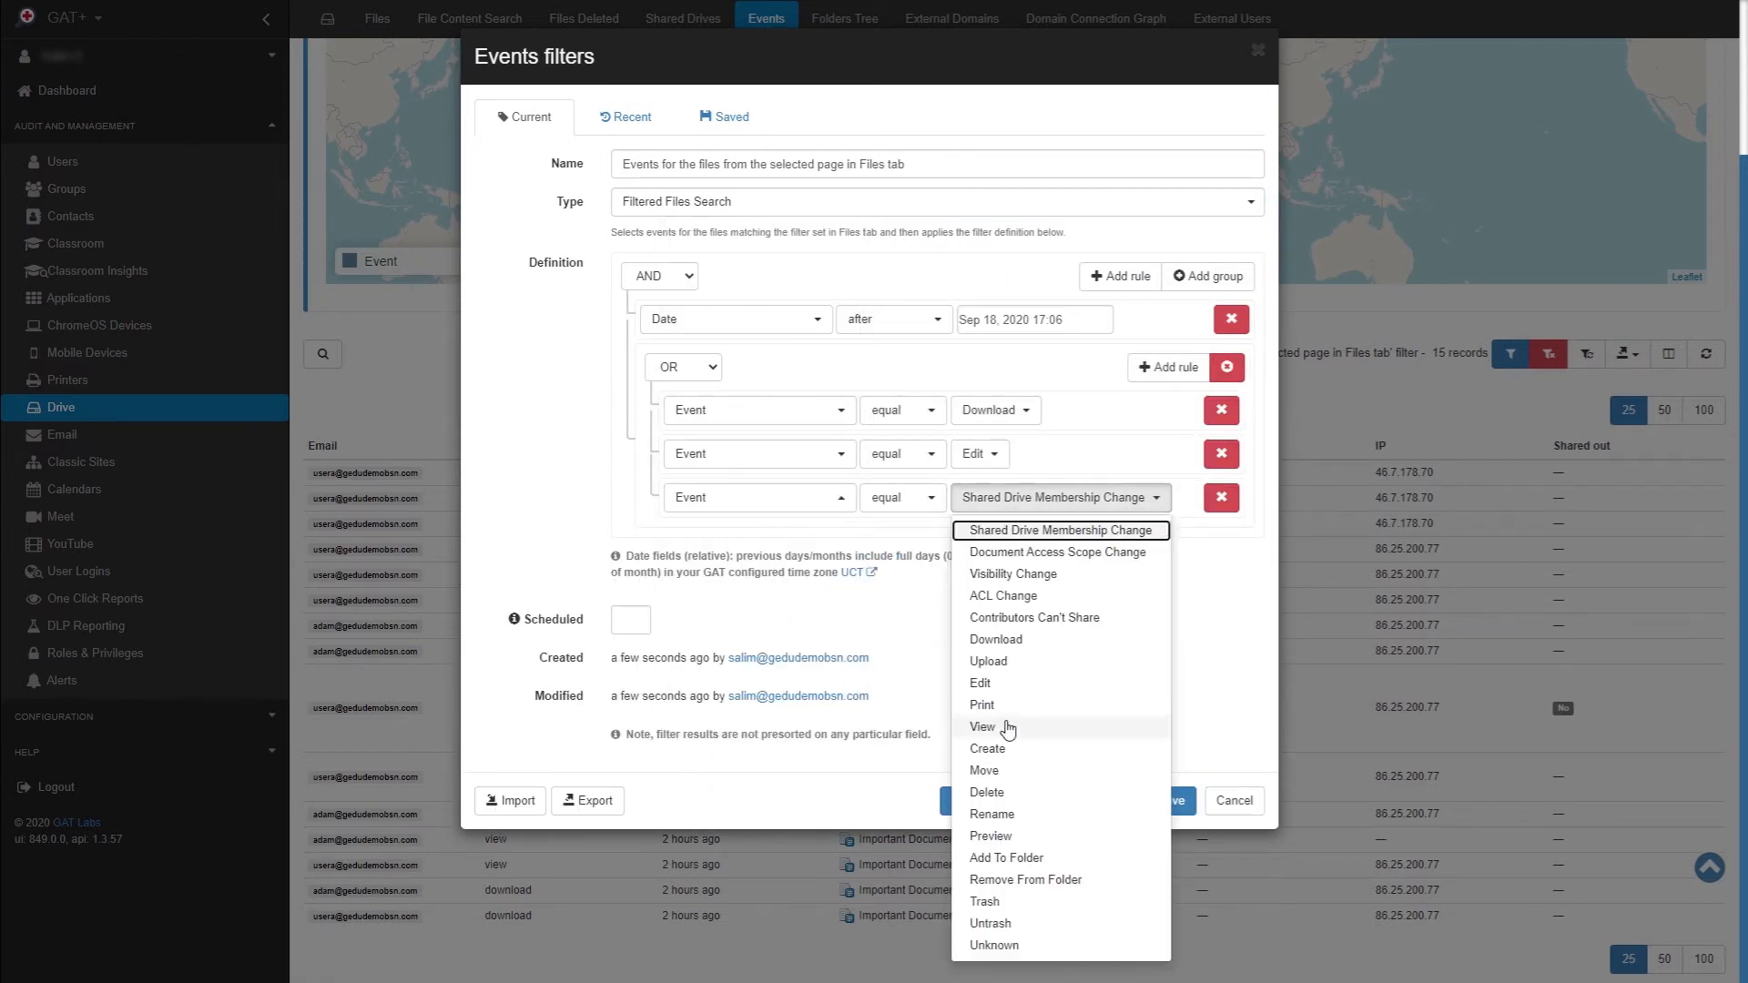
{"action": "left_click", "coordinate": [982, 726]}
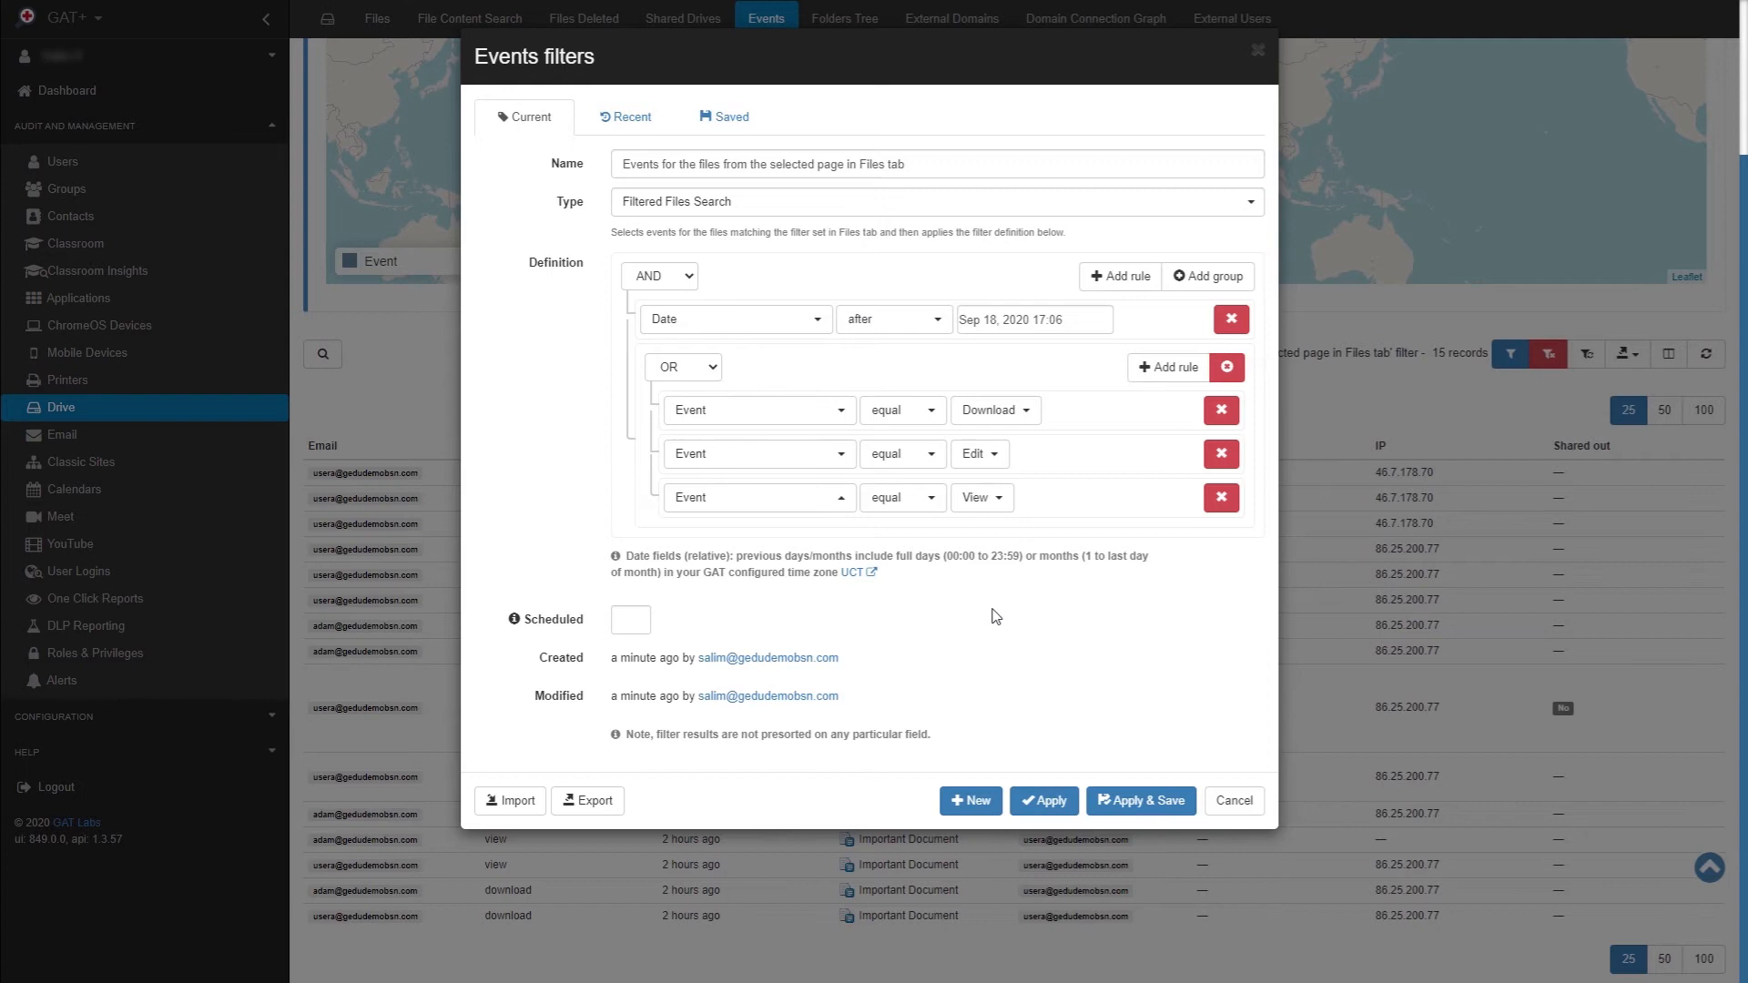
- Schedule the report to run every weekend, enabled, with CSV - Google Drive output
{"action": "left_click", "coordinate": [628, 619]}
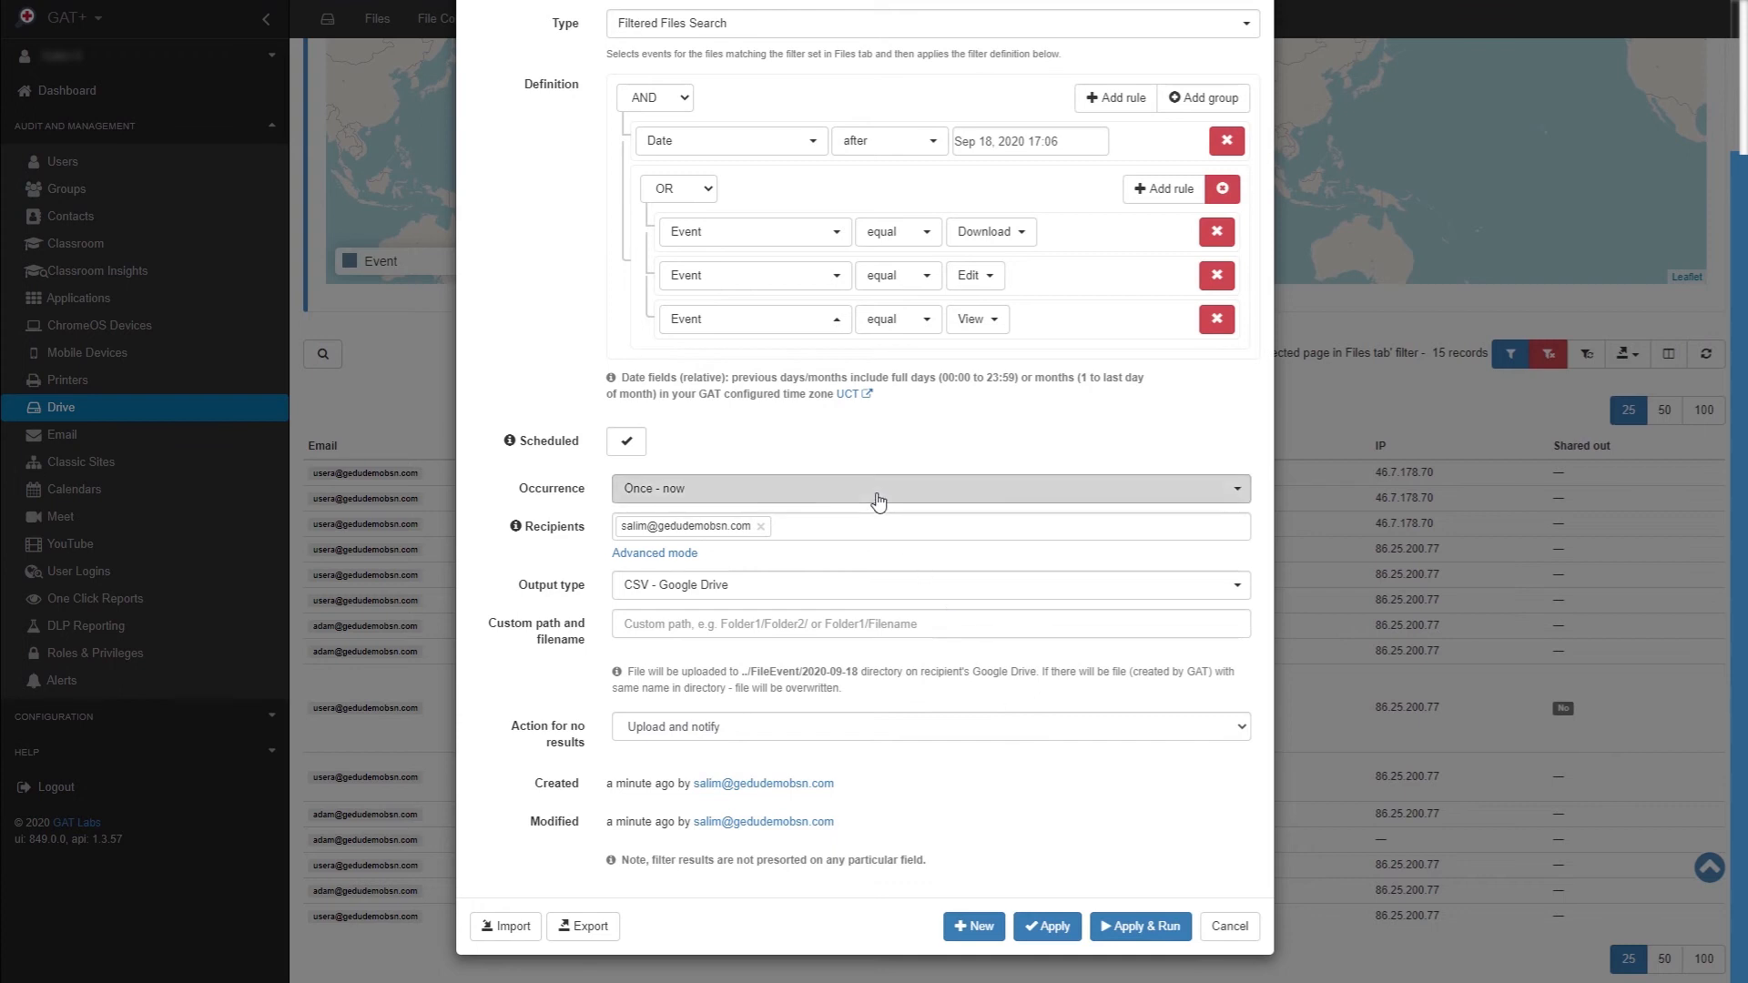
{"action": "left_click", "coordinate": [927, 488]}
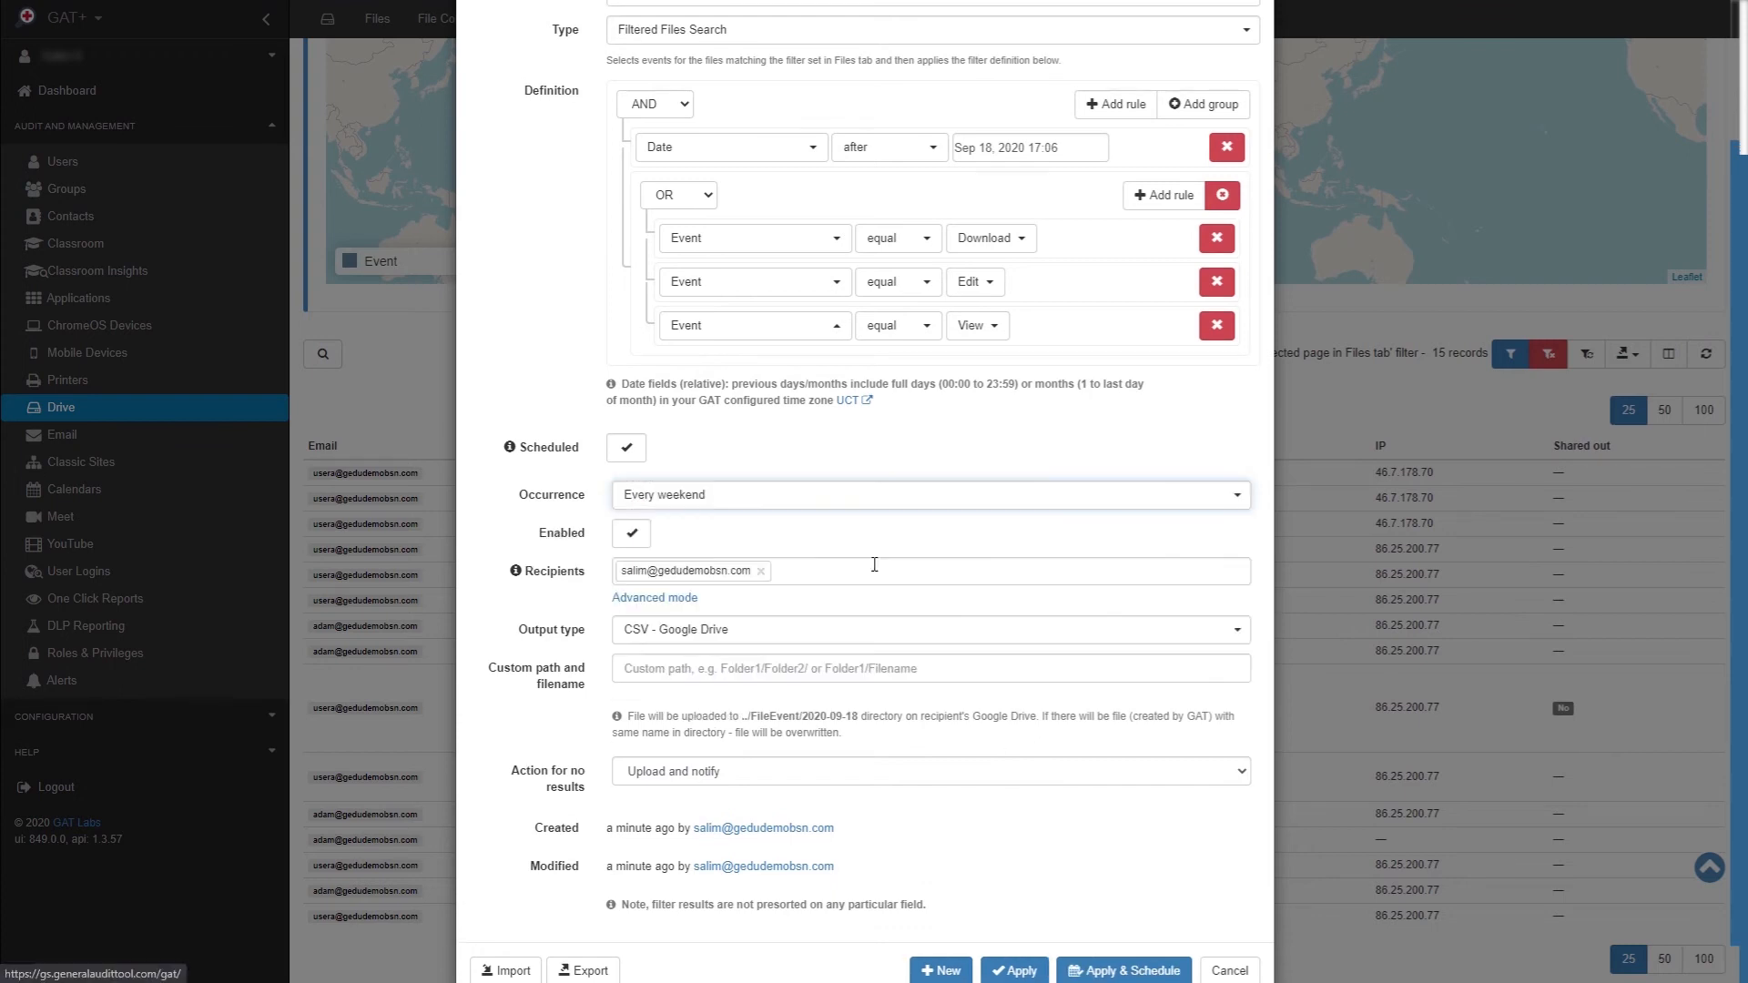
{"action": "scroll", "scroll_direction": "down", "scroll_amount": 3}
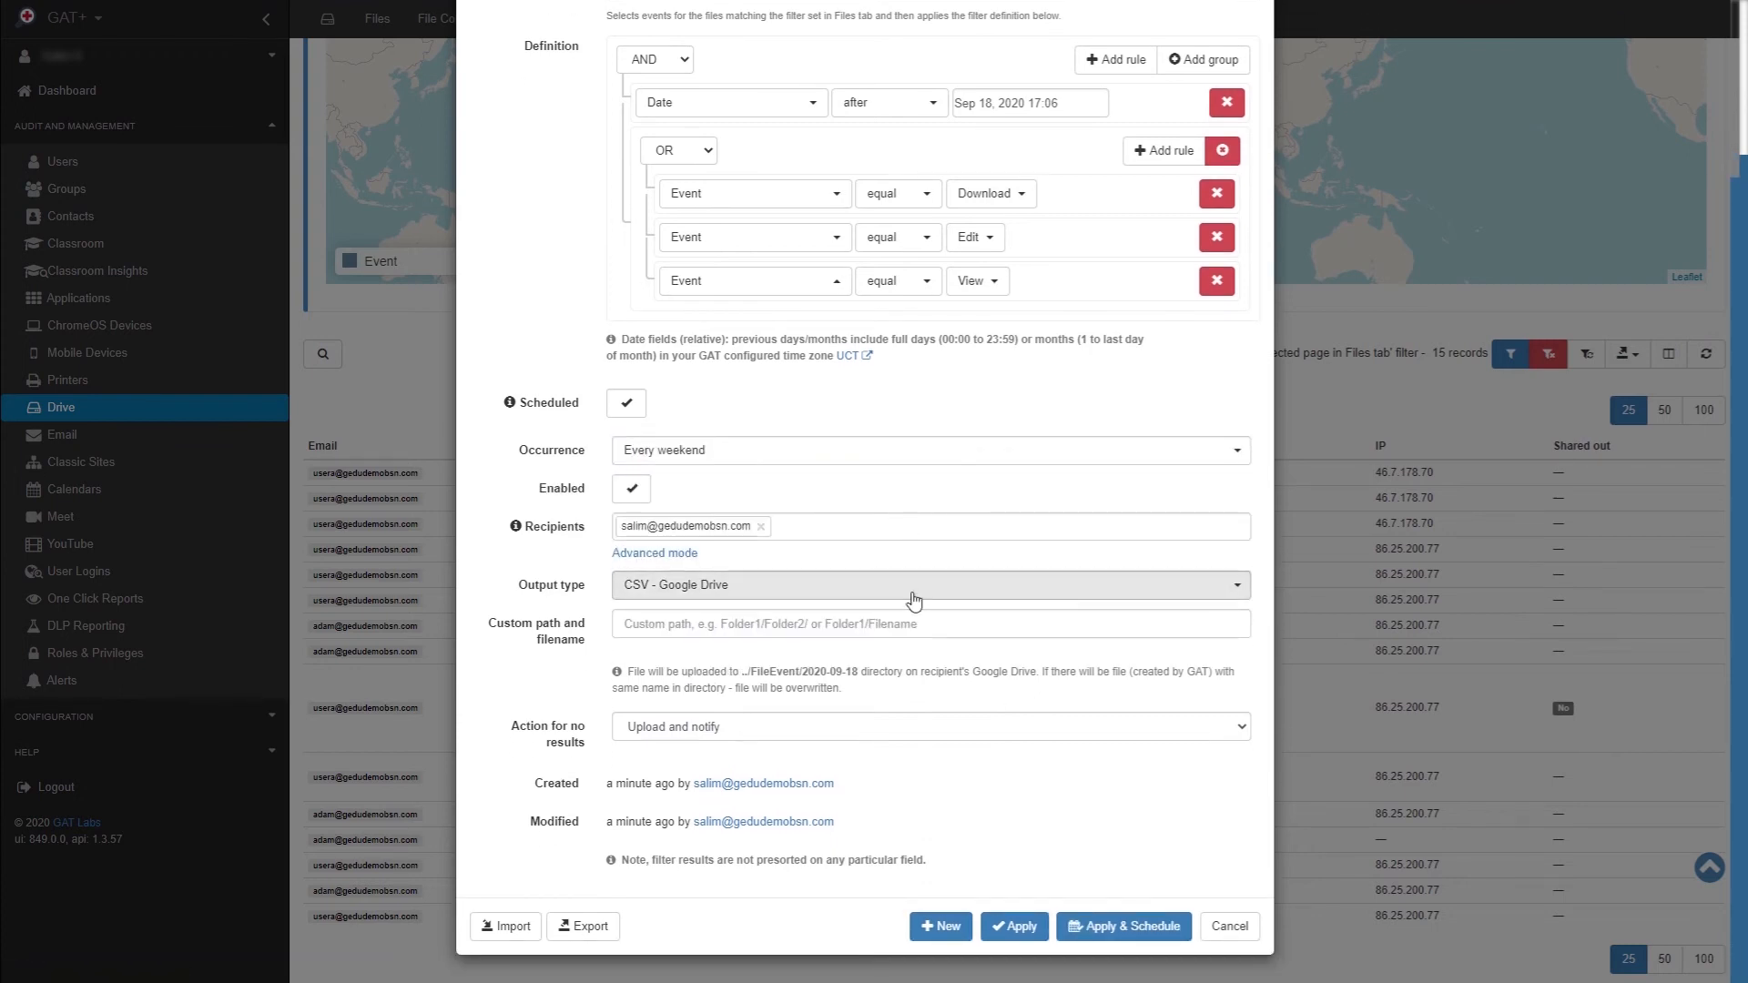